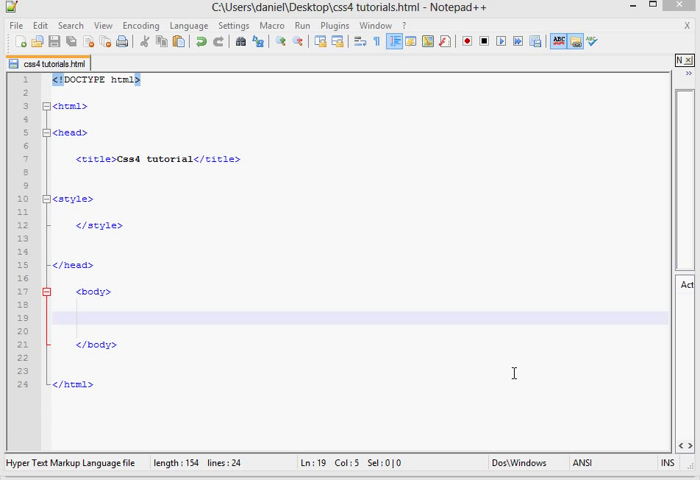
- Place the cursor on the empty line inside <body> to start an indented blank line
{"action": "left_click", "coordinate": [168, 308]}
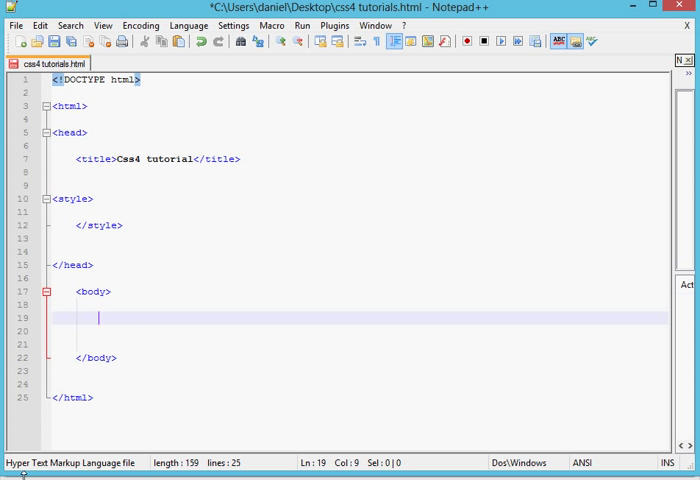
{"action": "mouse_move", "coordinate": [193, 347]}
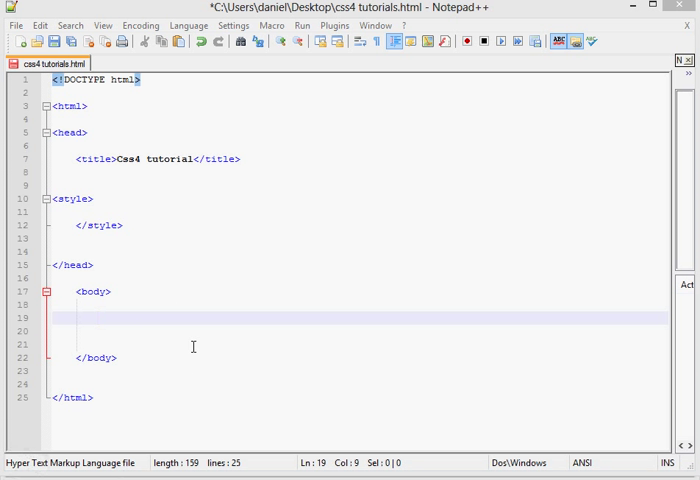
{"action": "mouse_move", "coordinate": [114, 313]}
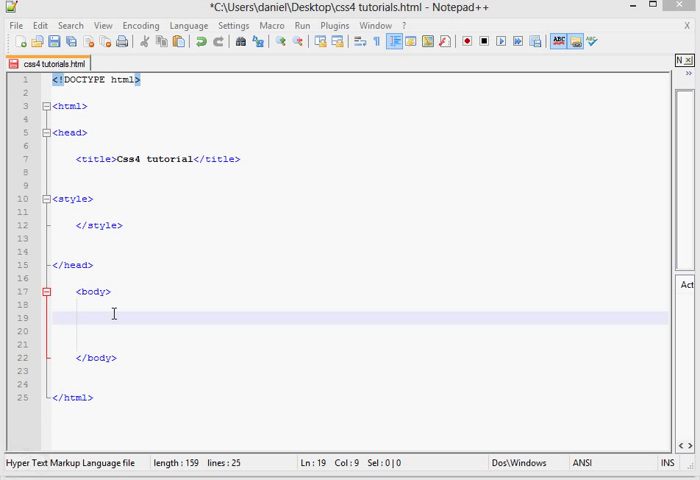
- Write <form method="get"> and its closing </form> tag, starting a new tag inside
{"action": "type", "text": "<"}
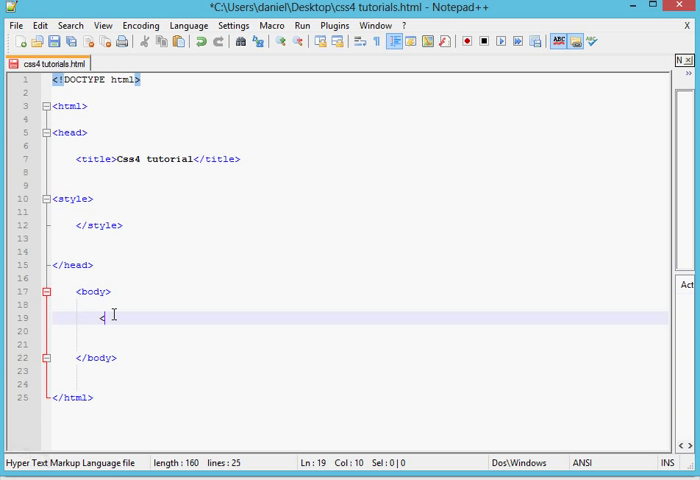
{"action": "type", "text": "form"}
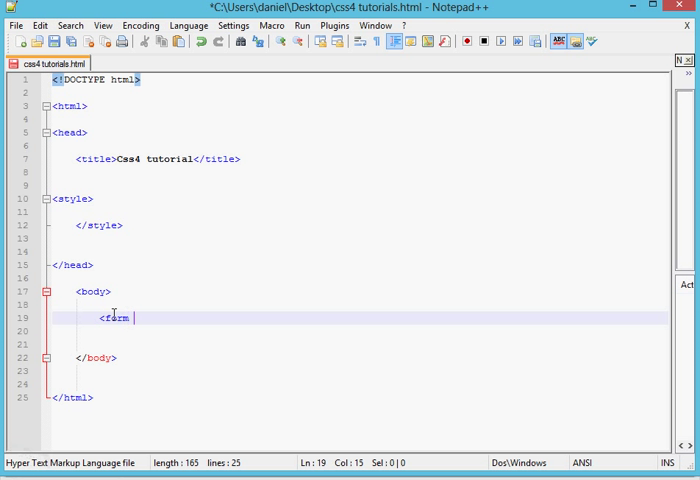
{"action": "type", "text": "moe"}
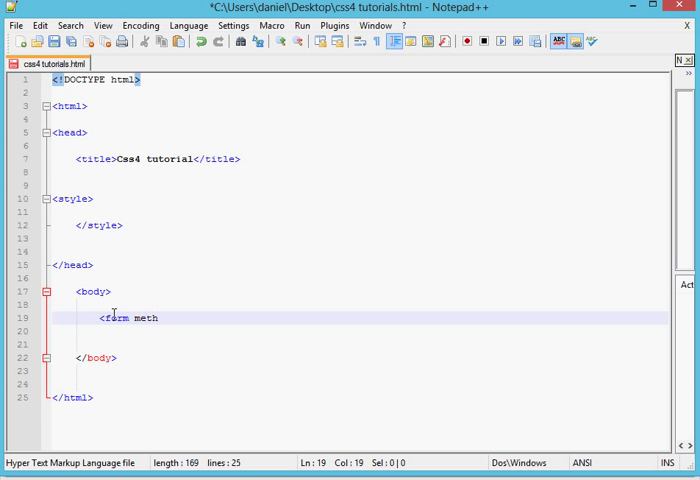
{"action": "type", "text": "od"}
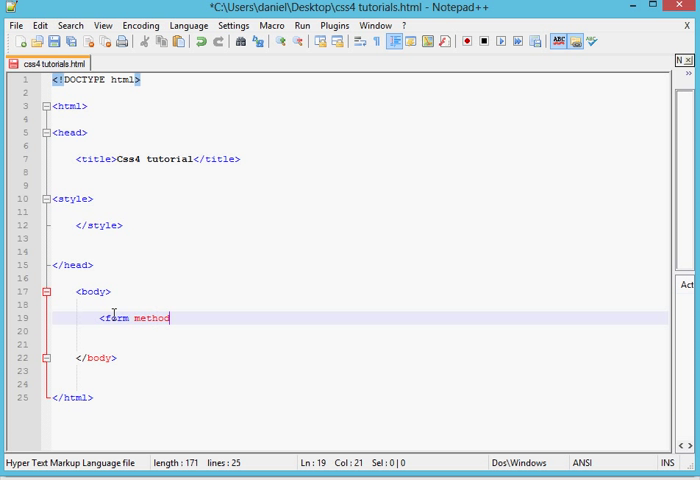
{"action": "type", "text": "=\""}
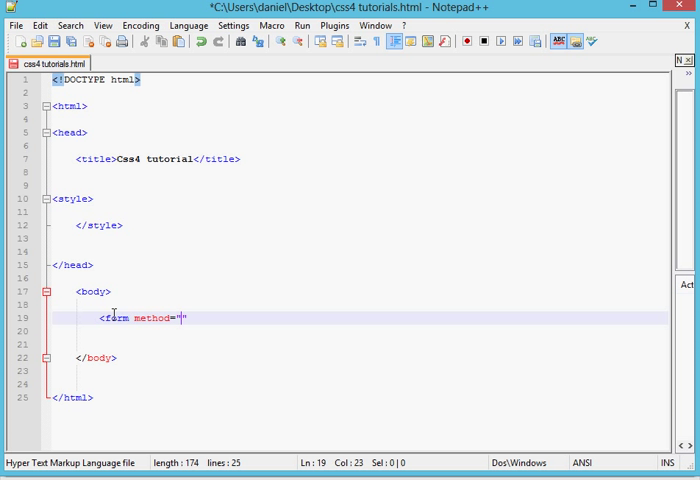
{"action": "type", "text": "get"}
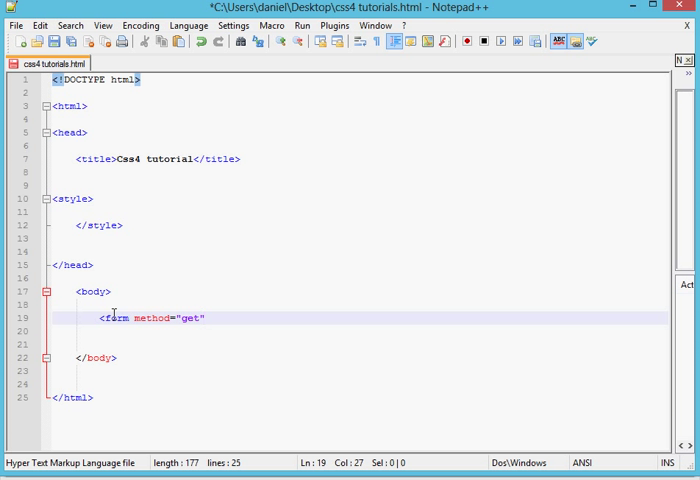
{"action": "type", "text": ">"}
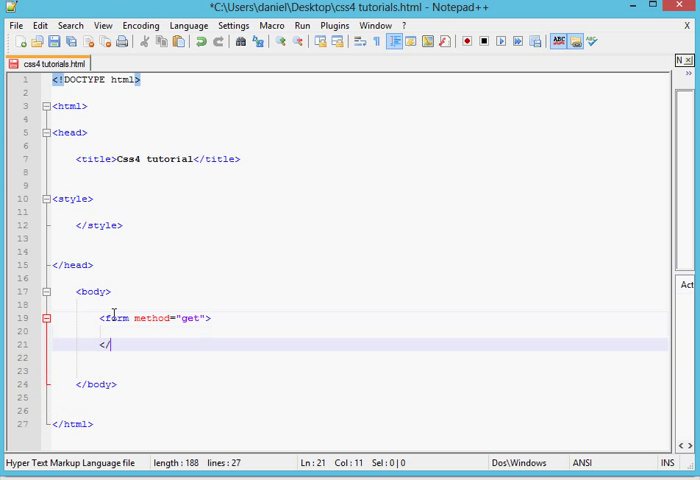
{"action": "type", "text": "form>"}
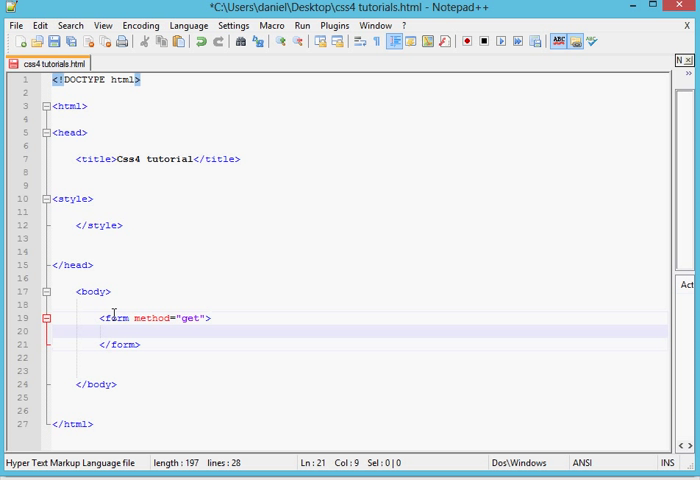
{"action": "type", "text": "<"}
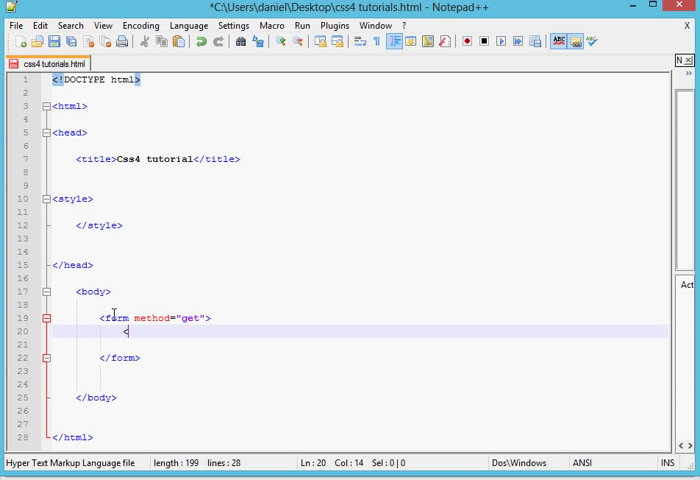
- Add self-closing <input type="text"/> fields on separate lines inside the form
{"action": "type", "text": "input"}
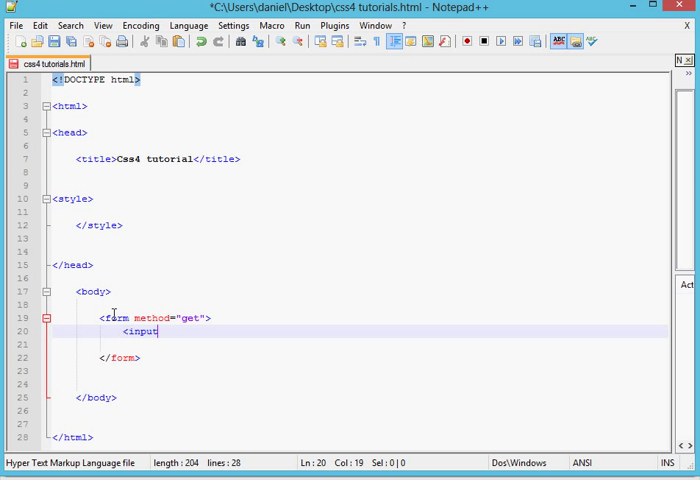
{"action": "type", "text": "ty"}
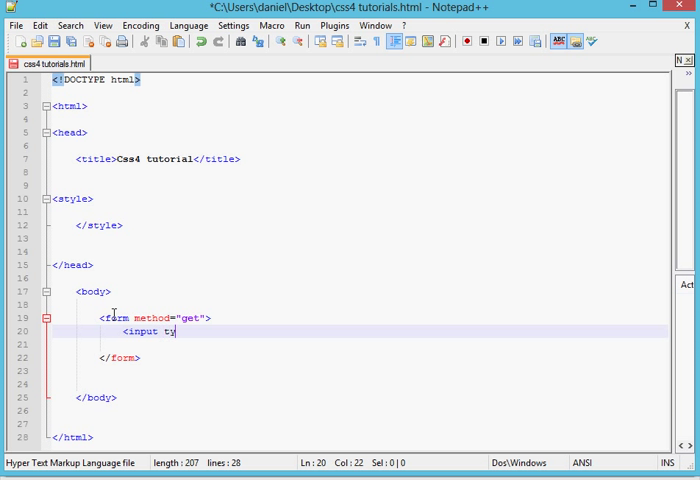
{"action": "type", "text": "pe=\"\""}
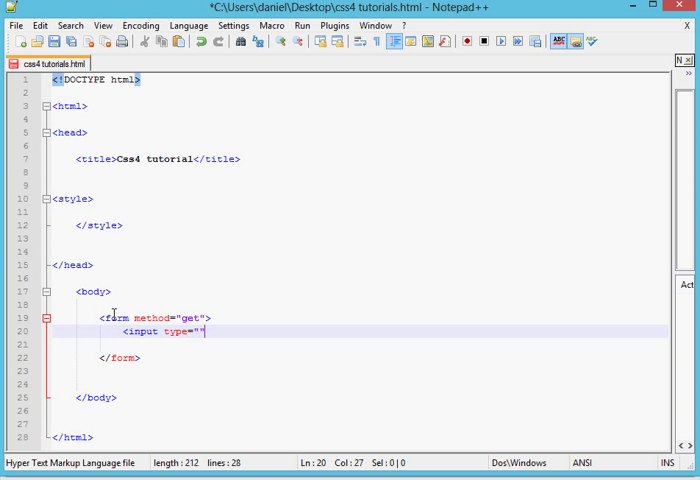
{"action": "type", "text": "text"}
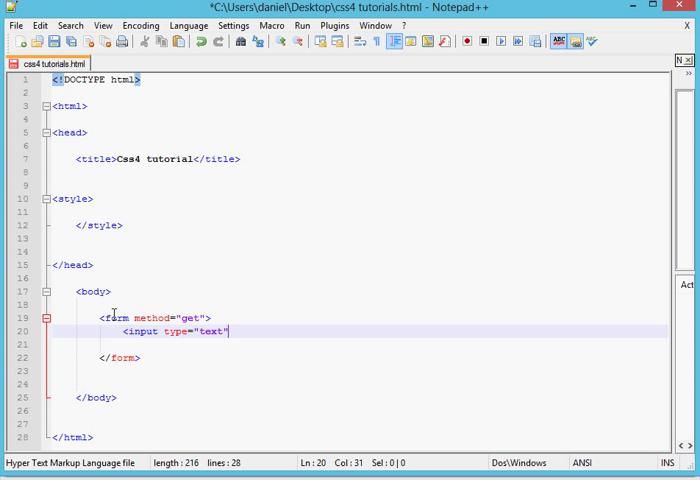
{"action": "type", "text": " />"}
{"action": "key", "text": "Enter"}
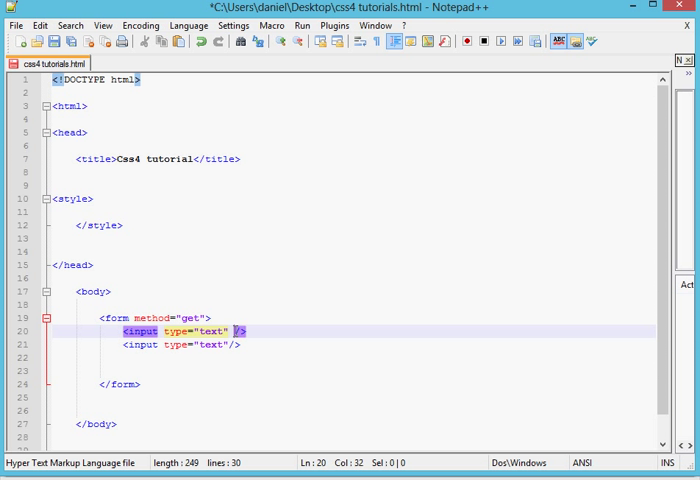
- Add required="required" to the first input tag, then move into the style section
{"action": "type", "text": "required"}
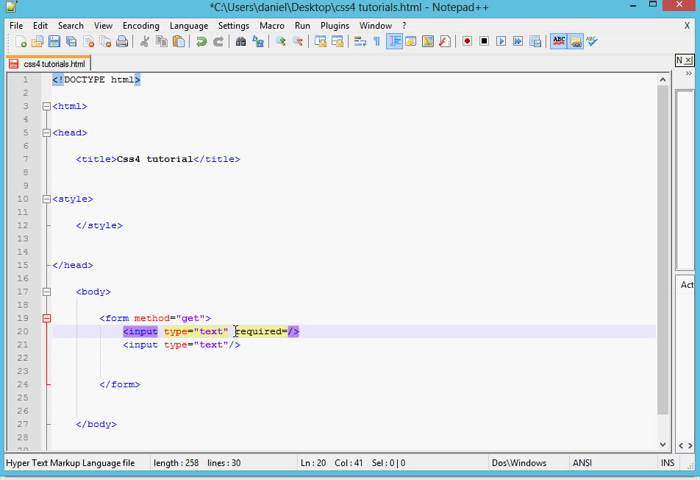
{"action": "type", "text": "=\"\""}
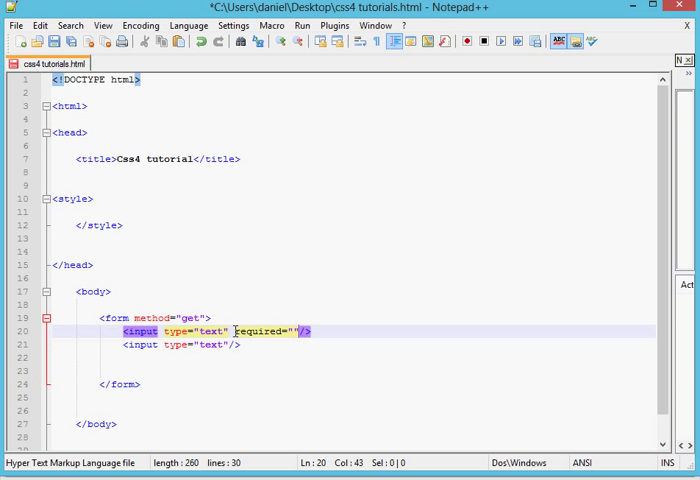
{"action": "type", "text": "required"}
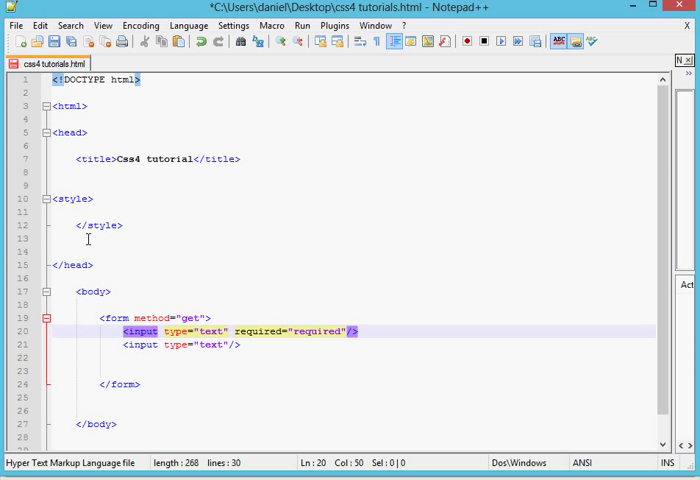
{"action": "left_click", "coordinate": [88, 199]}
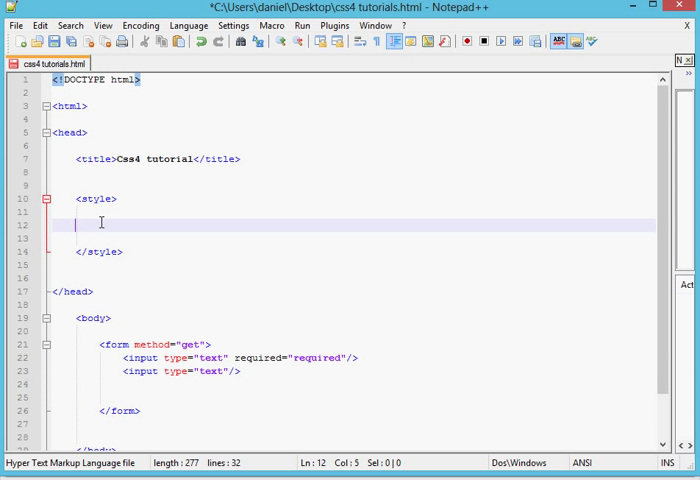
- Create an empty :required {} rule in the style section
{"action": "type", "text": ";"}
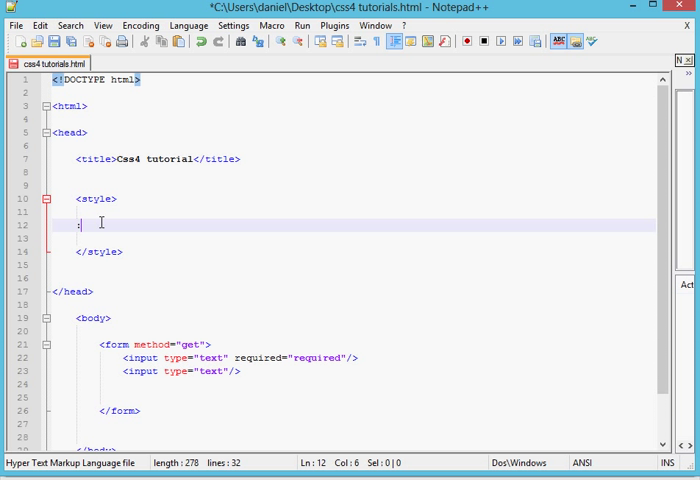
{"action": "type", "text": "req"}
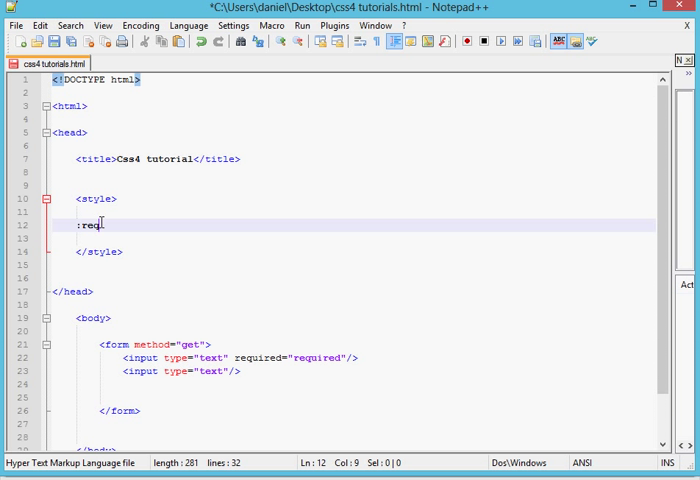
{"action": "type", "text": "uired"}
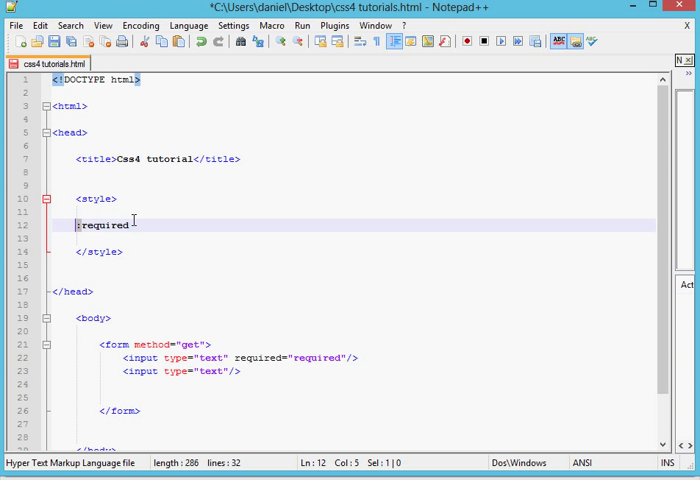
{"action": "type", "text": "{}"}
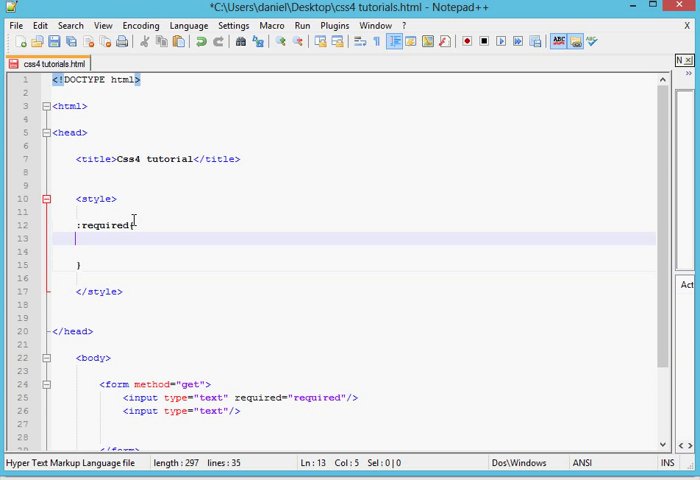
{"action": "scroll", "scroll_direction": "down", "scroll_amount": 3}
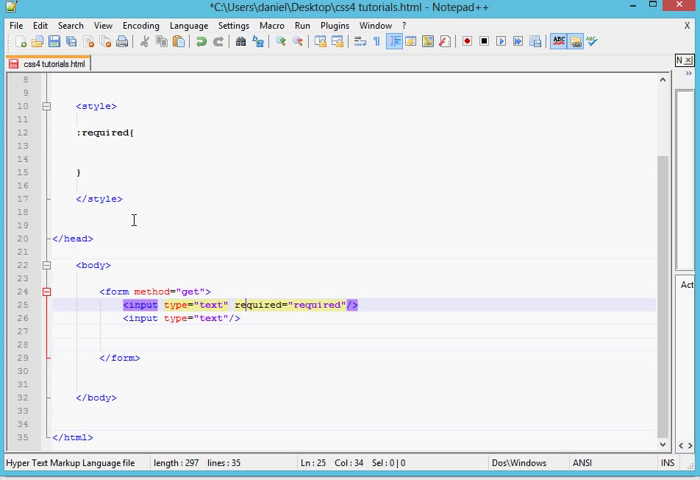
- Fill the :required rule with border:1px solid red; and save the file
{"action": "left_click", "coordinate": [85, 158]}
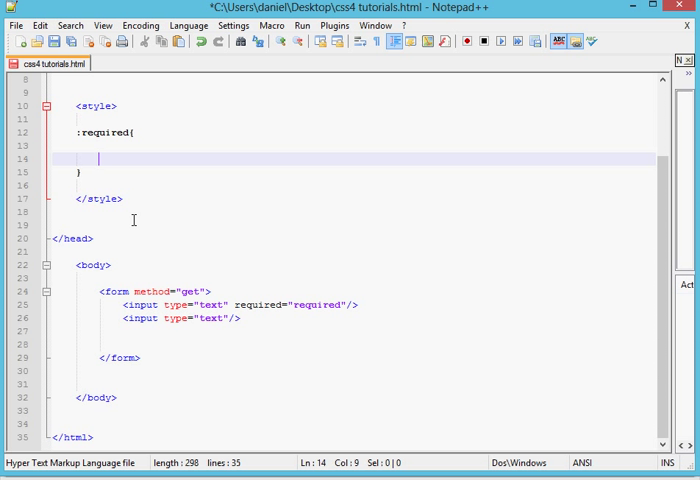
{"action": "type", "text": "border"}
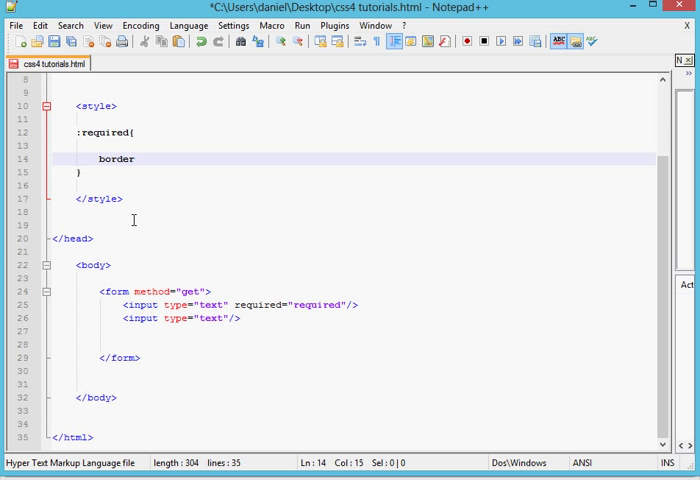
{"action": "type", "text": ":1"}
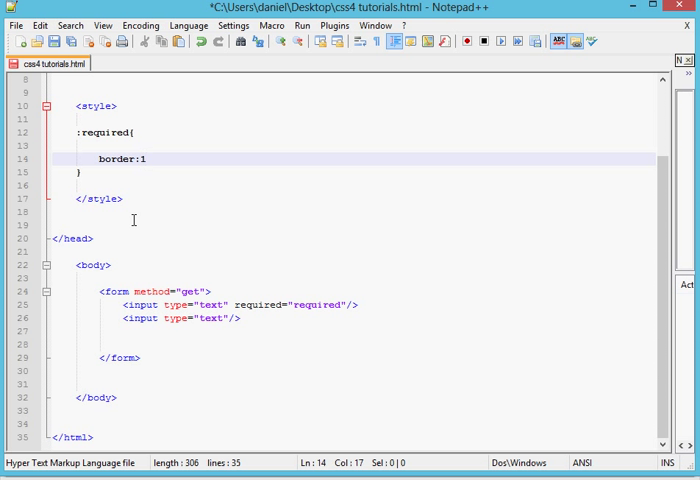
{"action": "type", "text": "px sol"}
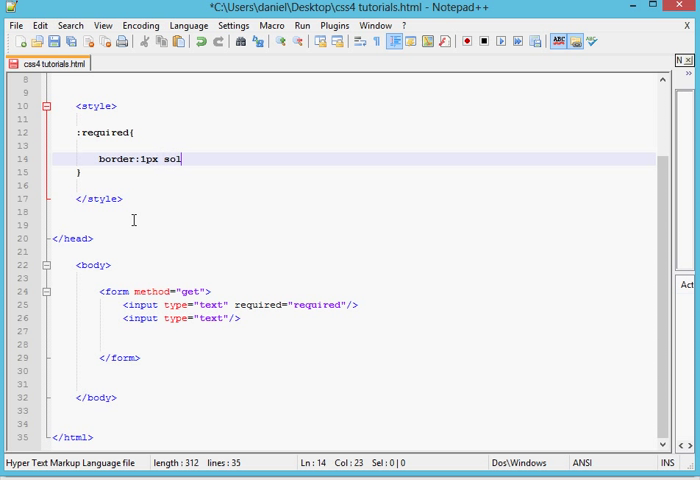
{"action": "type", "text": "id"}
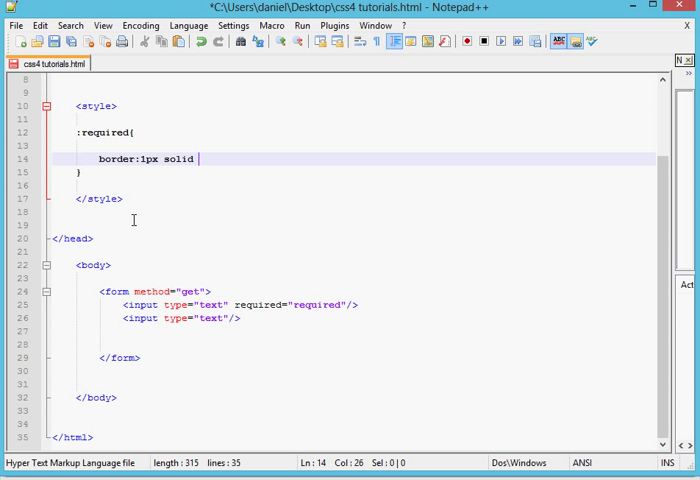
{"action": "type", "text": "r"}
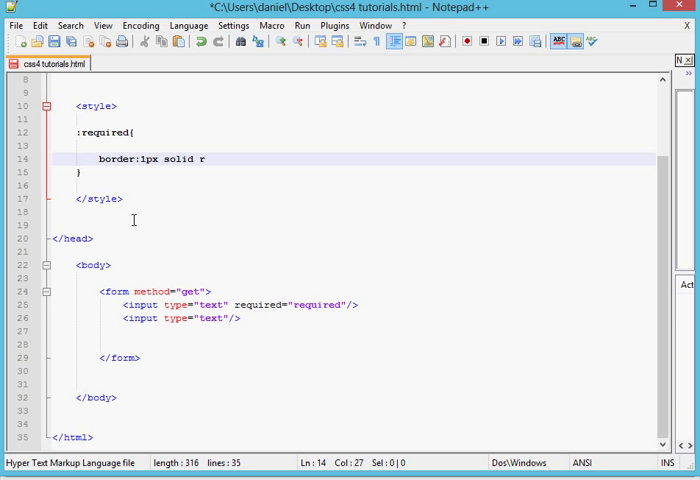
{"action": "type", "text": "ed;"}
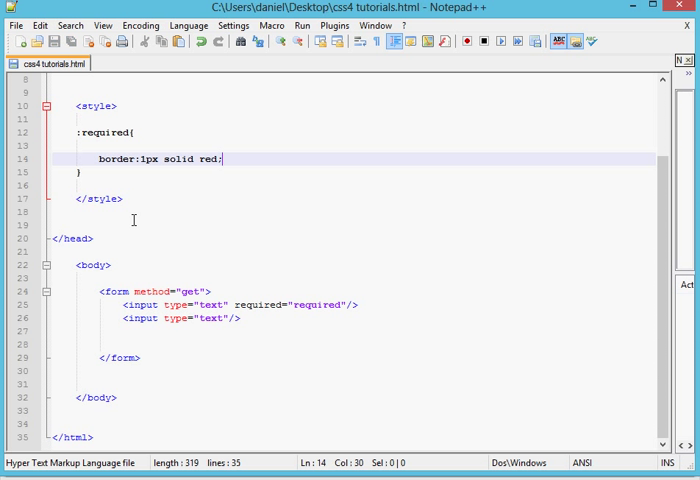
{"action": "left_click", "coordinate": [135, 330]}
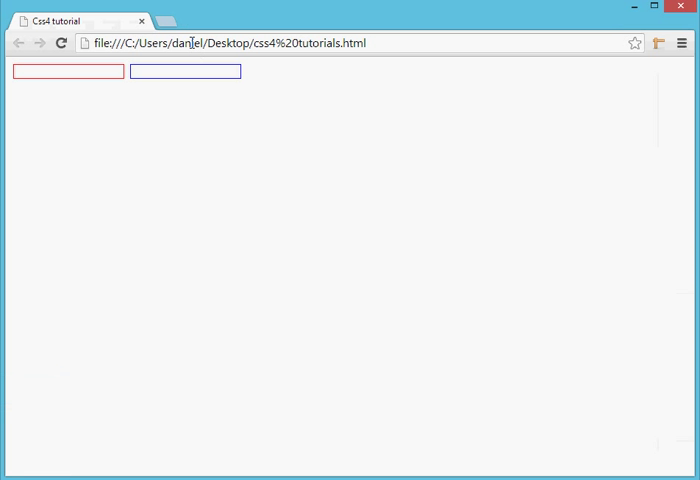
- In Chrome, click both text fields to compare the red-bordered required one
{"action": "left_click", "coordinate": [185, 71]}
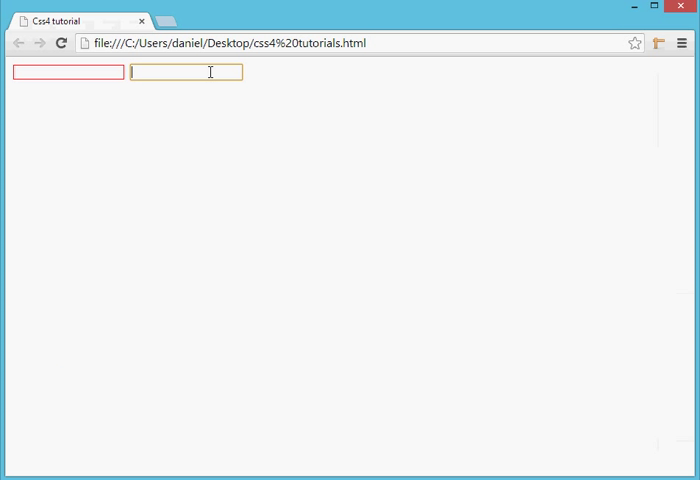
{"action": "left_click", "coordinate": [140, 113]}
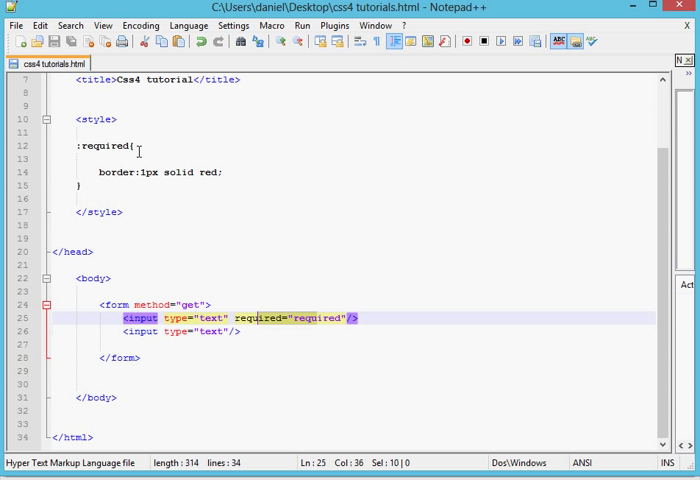
- Check the :required selector and border declaration, then put the cursor below that rule
{"action": "left_click", "coordinate": [78, 147]}
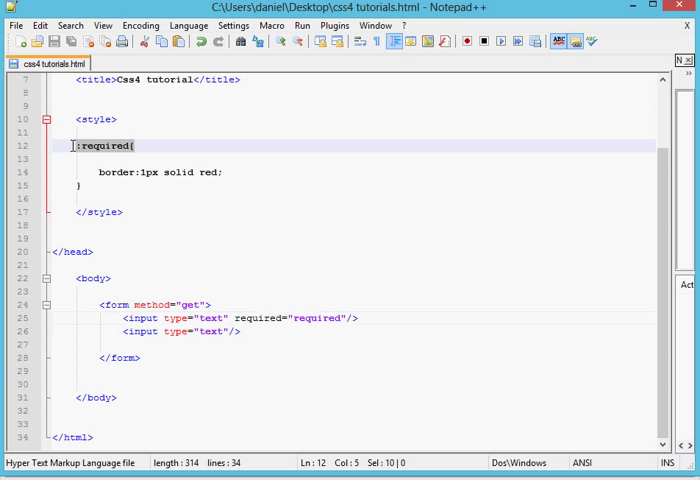
{"action": "left_click", "coordinate": [225, 173]}
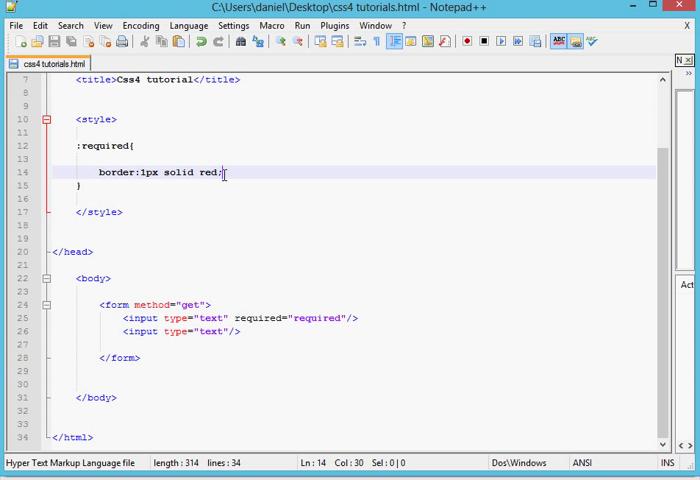
{"action": "left_click", "coordinate": [78, 186]}
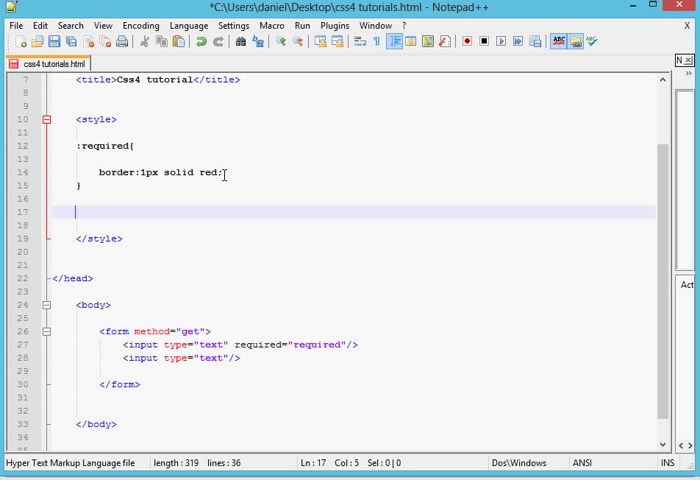
- Write an :optional { width:300px; } rule below the :required rule
{"action": "type", "text": ":"}
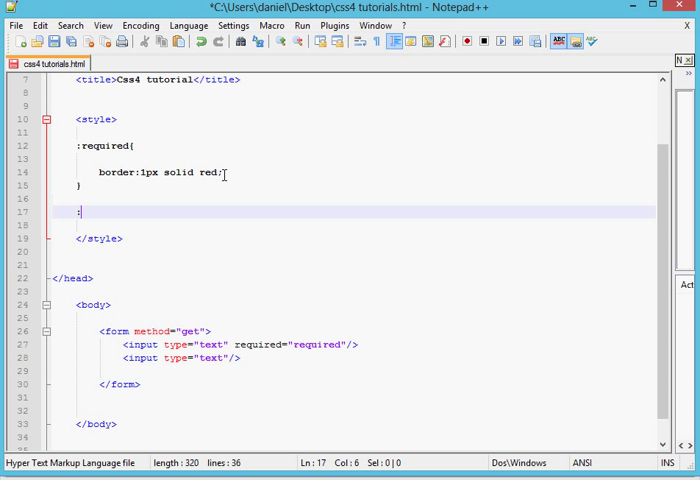
{"action": "type", "text": "op"}
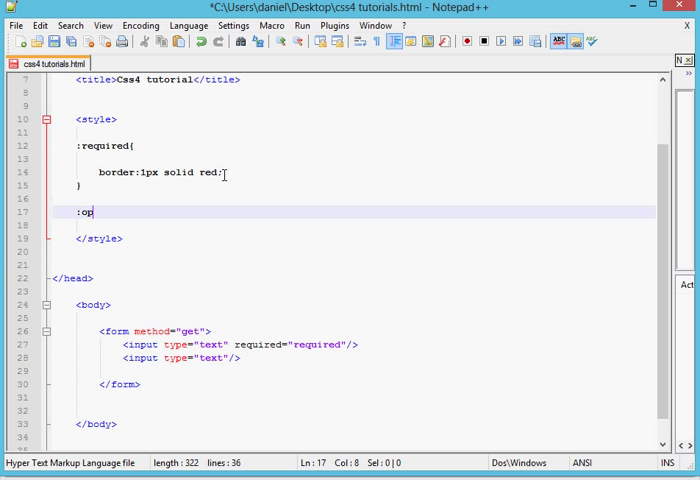
{"action": "type", "text": "tio"}
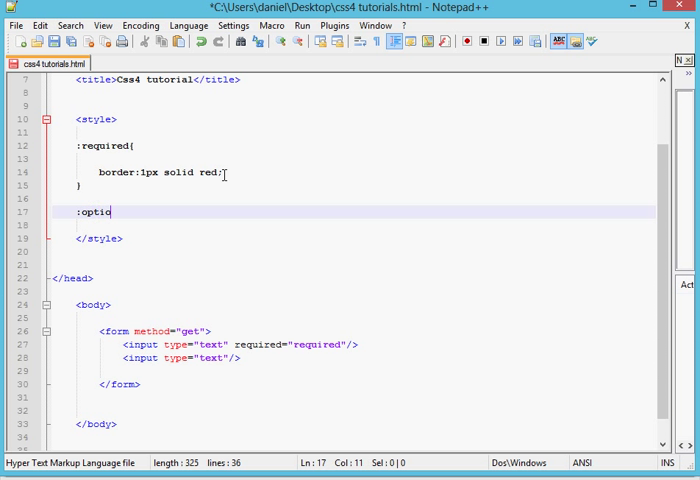
{"action": "type", "text": "nal {"}
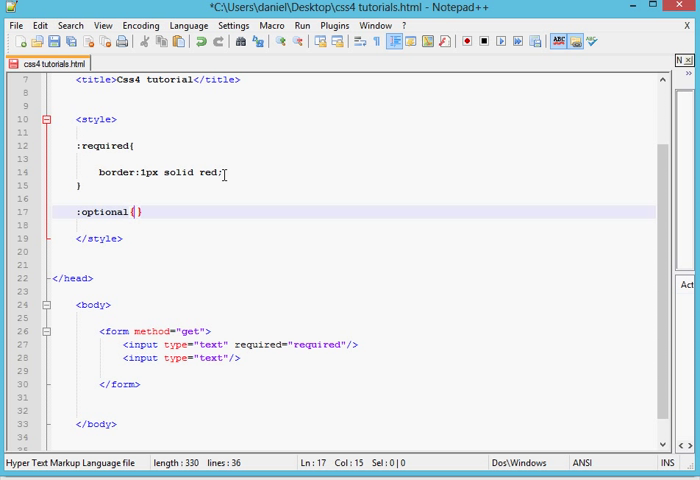
{"action": "type", "text": "{"}
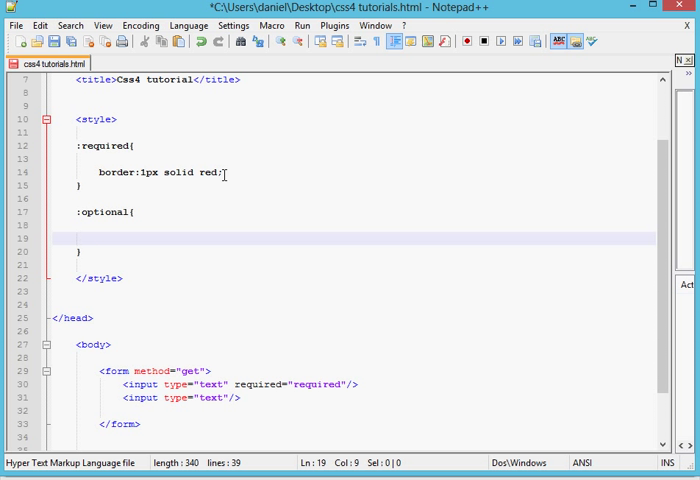
{"action": "type", "text": "width"}
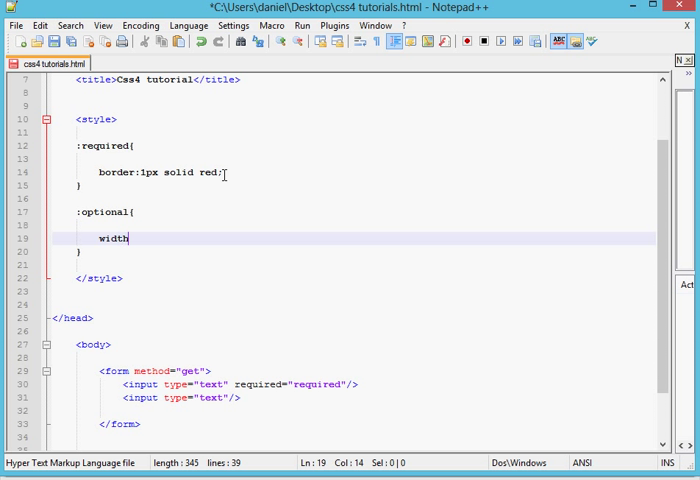
{"action": "type", "text": ":3"}
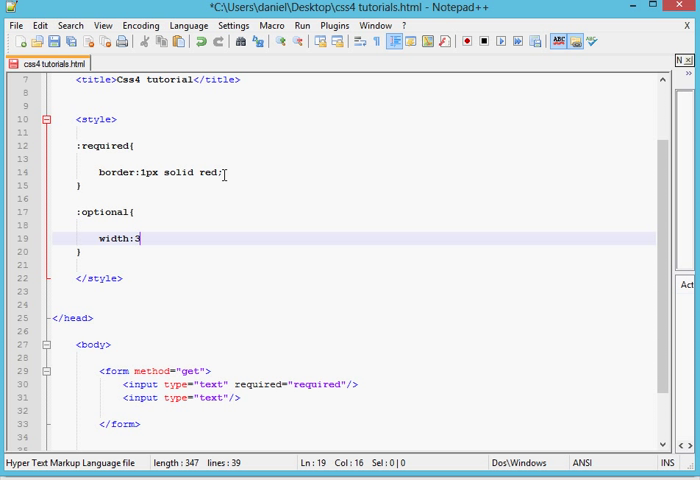
{"action": "type", "text": "00px;"}
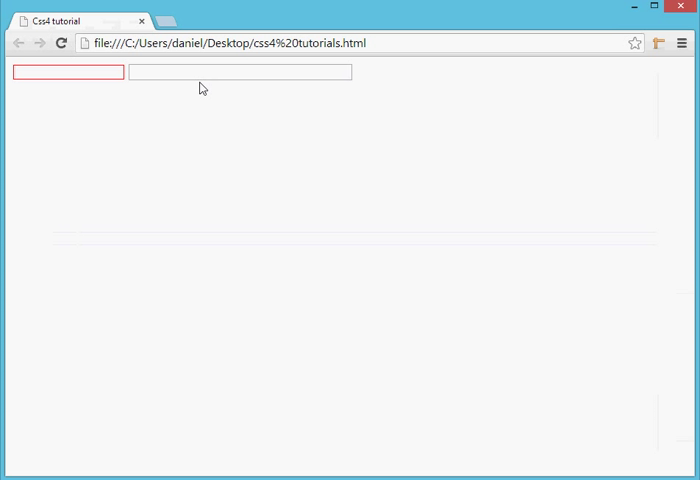
- In Chrome, click into the widened 300px optional second text field
{"action": "left_click", "coordinate": [240, 72]}
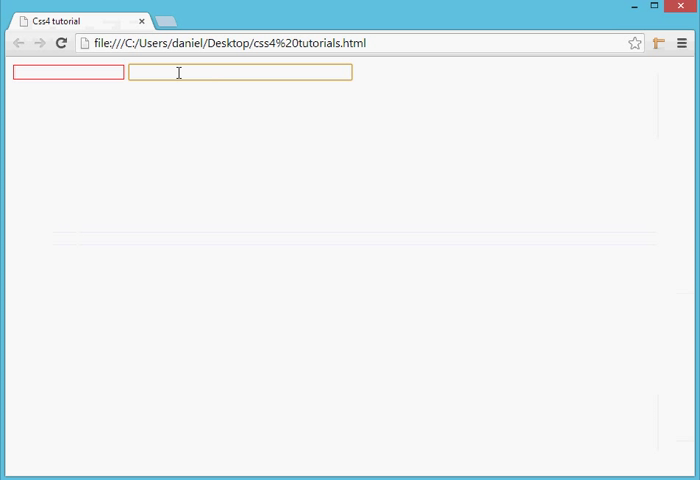
{"action": "left_click", "coordinate": [165, 183]}
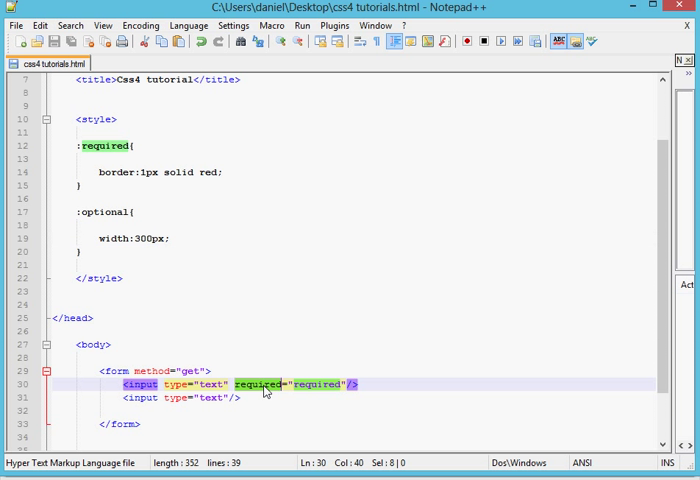
{"action": "mouse_move", "coordinate": [91, 276]}
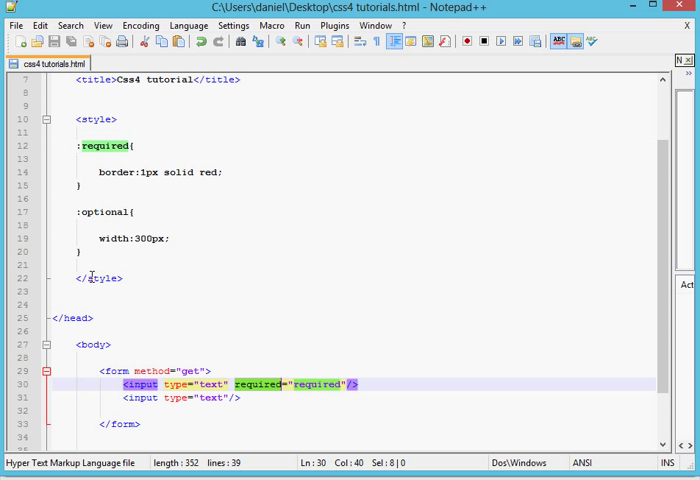